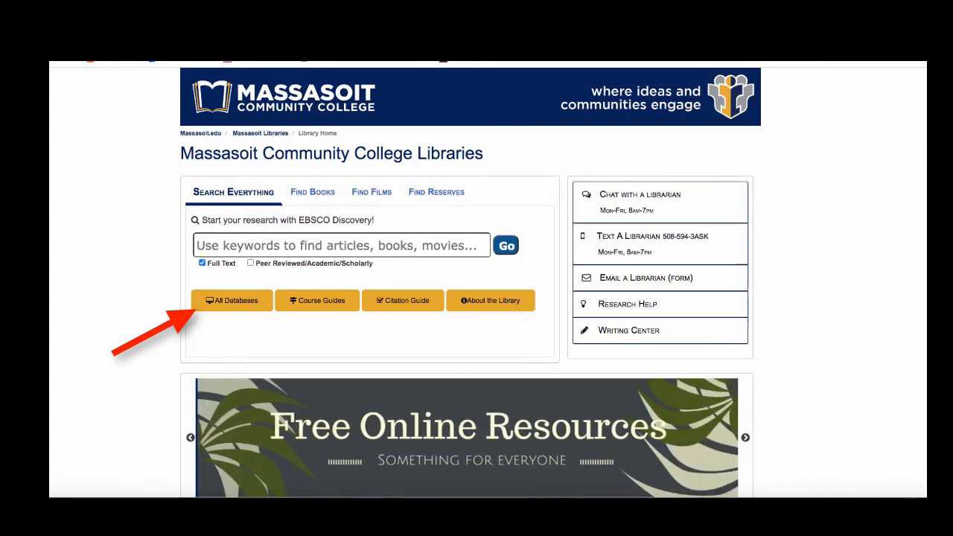
# Go to the Databases by Title page listing all 91 library databases.
pyautogui.click(232, 301)
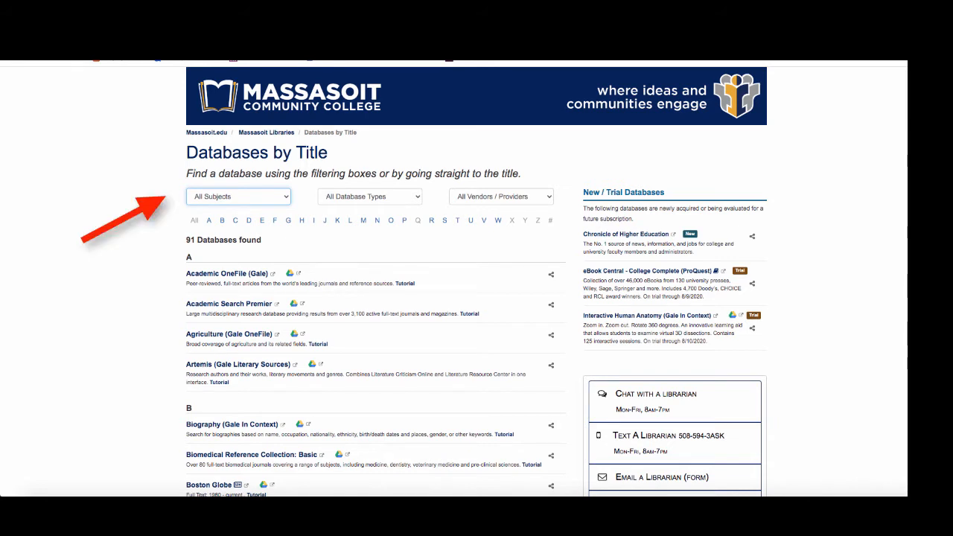
pyautogui.click(238, 196)
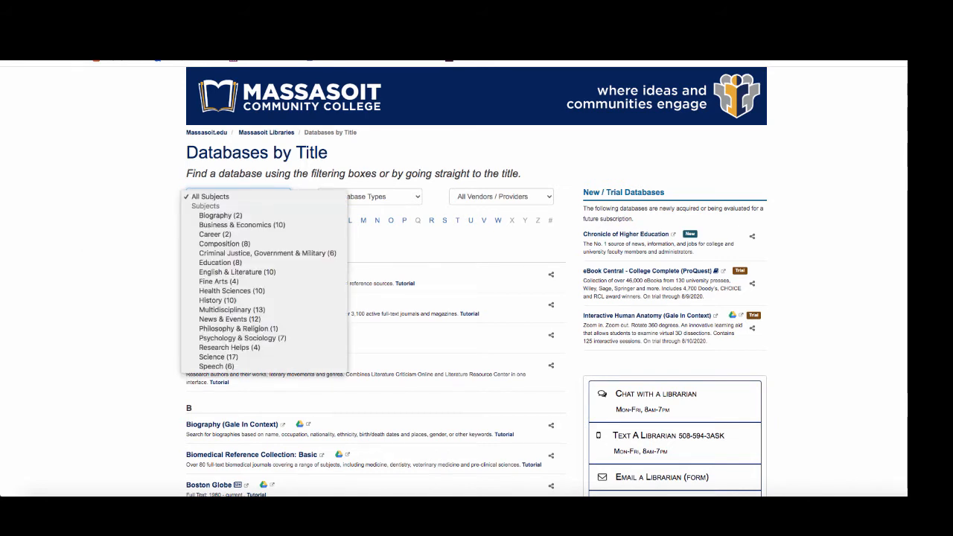
pyautogui.click(369, 197)
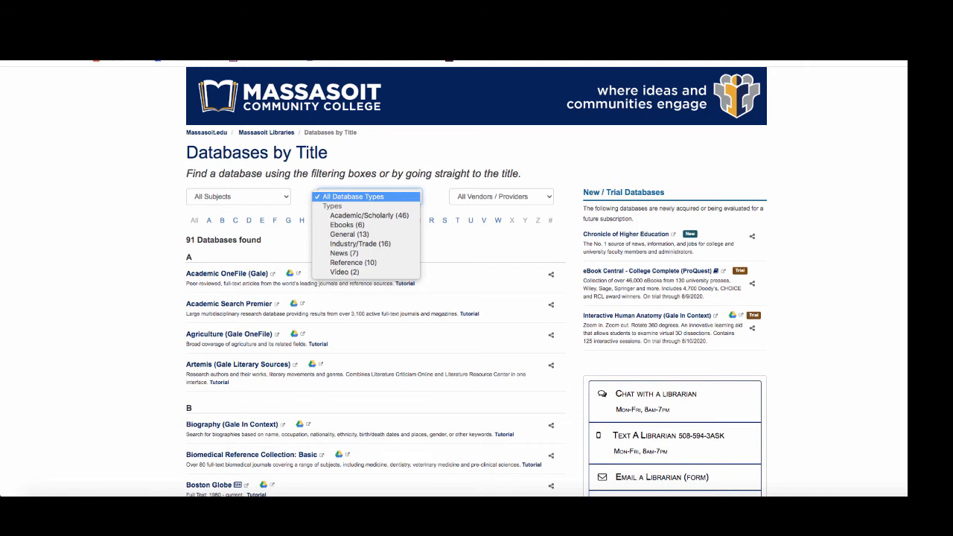
pyautogui.moveTo(367, 209)
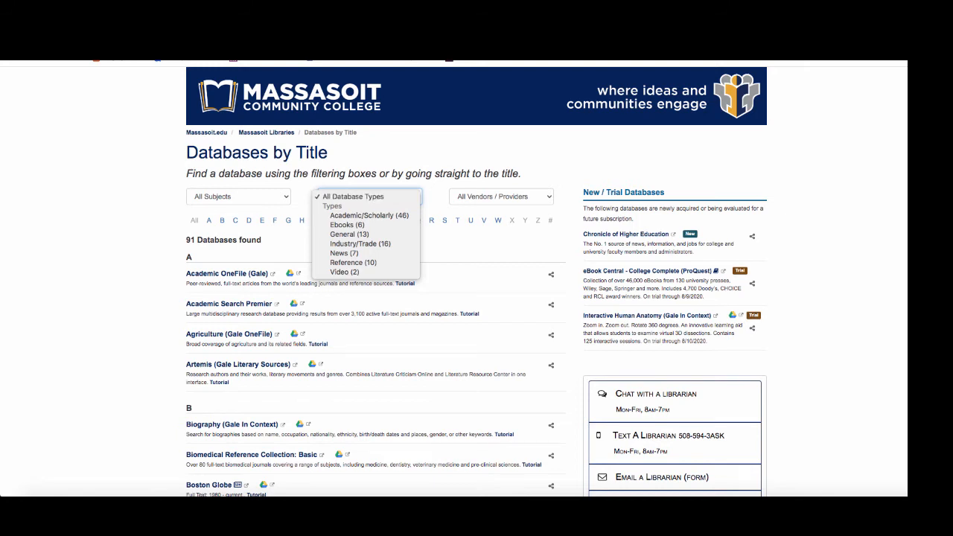
pyautogui.click(500, 197)
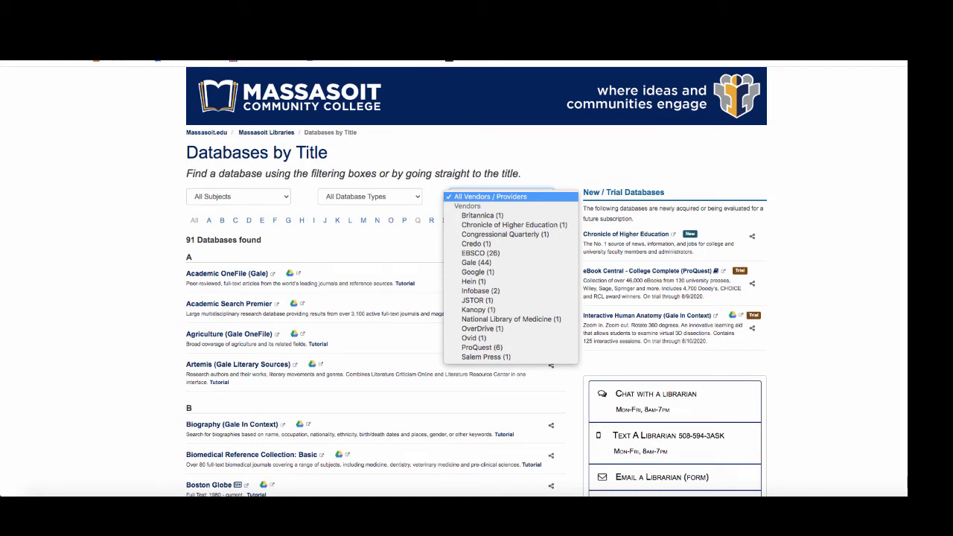
pyautogui.click(499, 197)
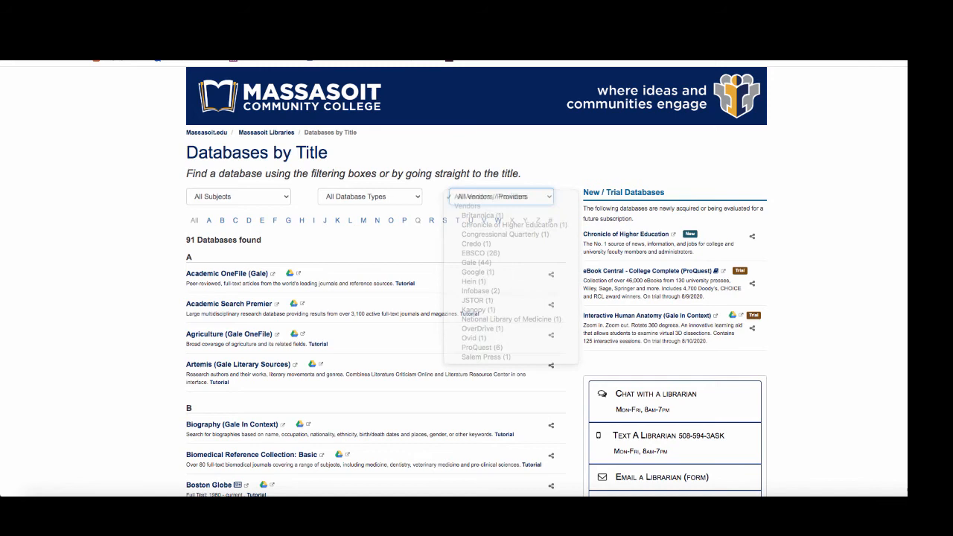
pyautogui.click(500, 197)
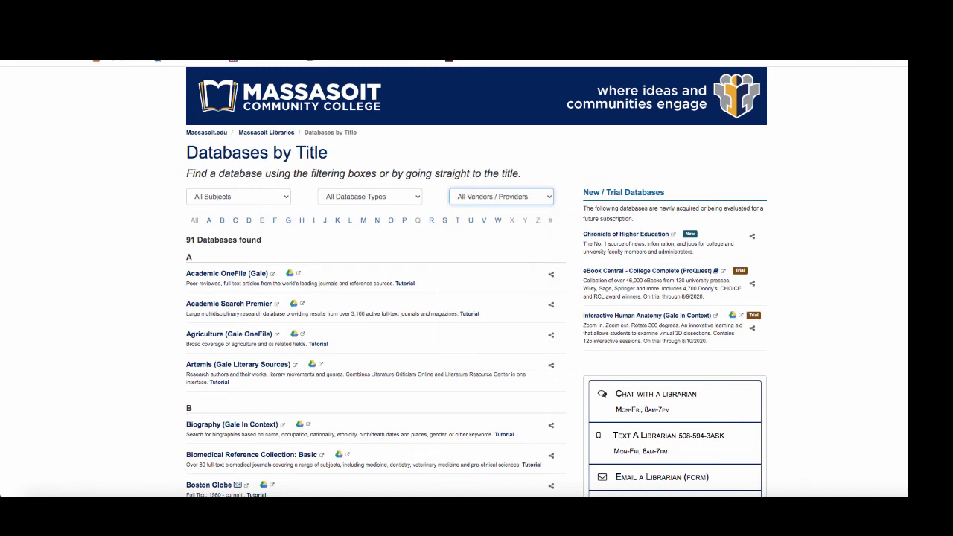